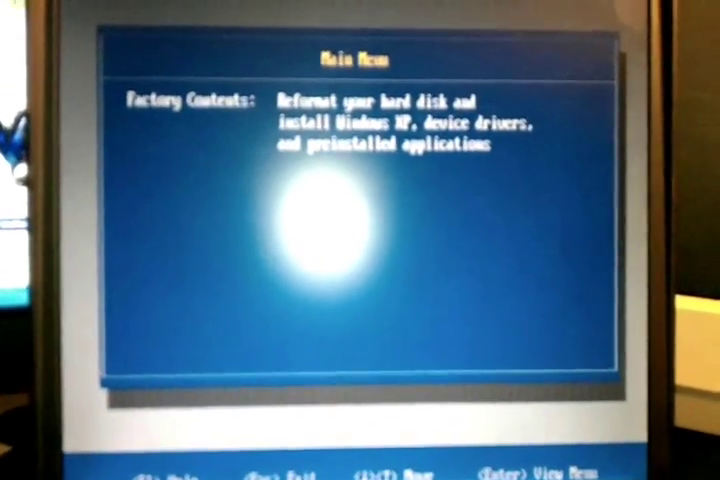
- Choose Factory Contents restore, accept the license with Y, and confirm running Product Recovery
key("Enter")
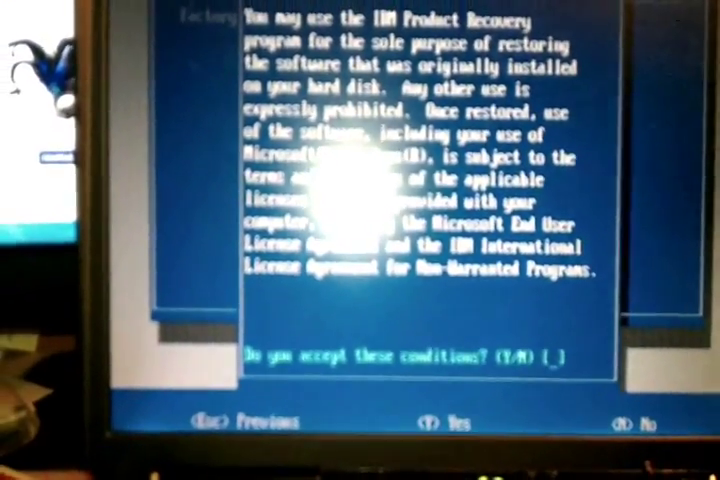
key("y")
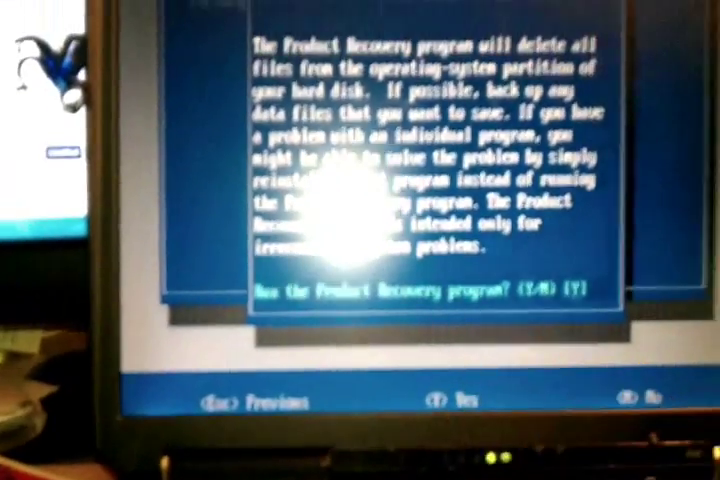
key("y")
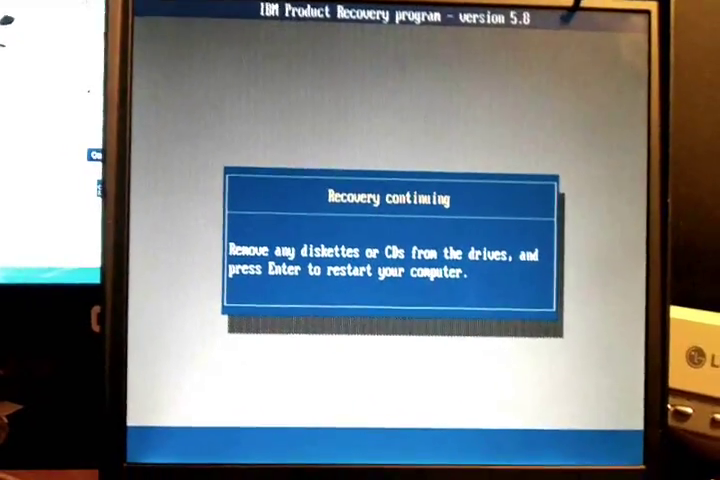
- Restart into the restored Windows XP desktop and bring up the Start menu
key("enter")
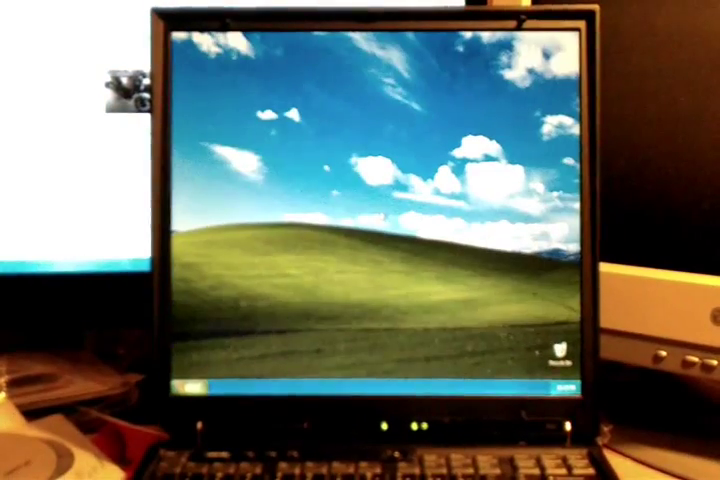
left_click(190, 392)
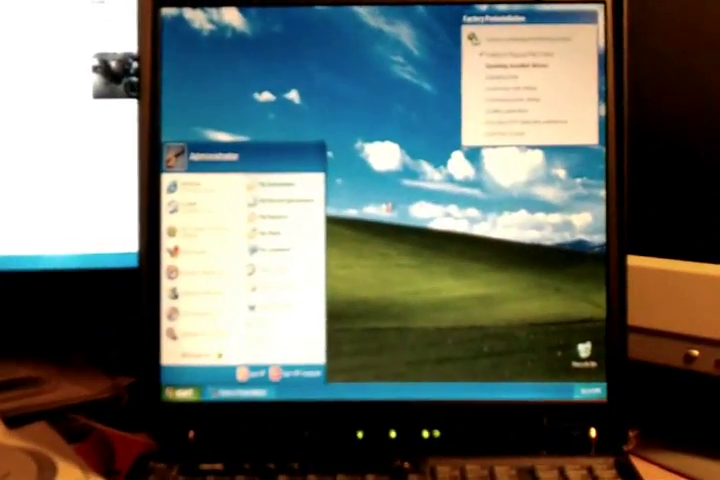